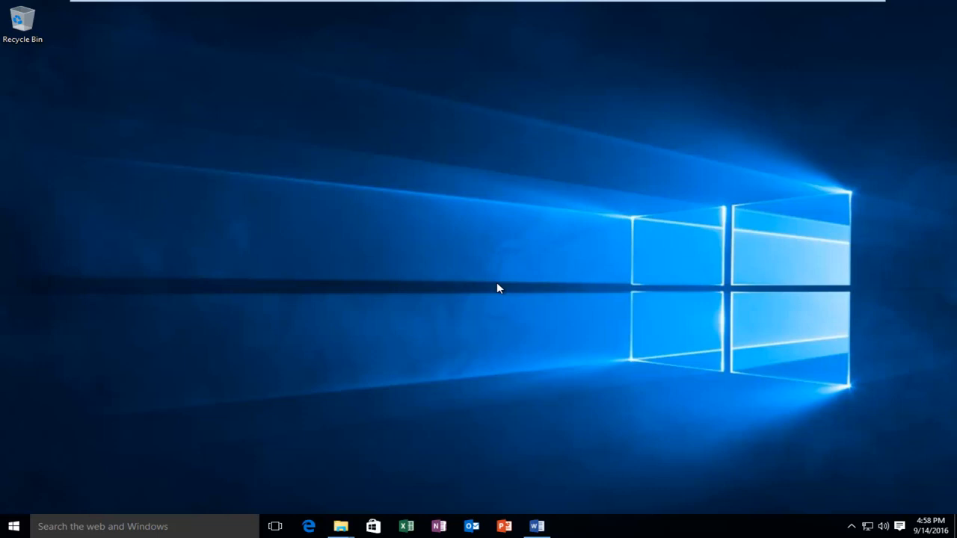
{"action": "mouse_move", "coordinate": [481, 280]}
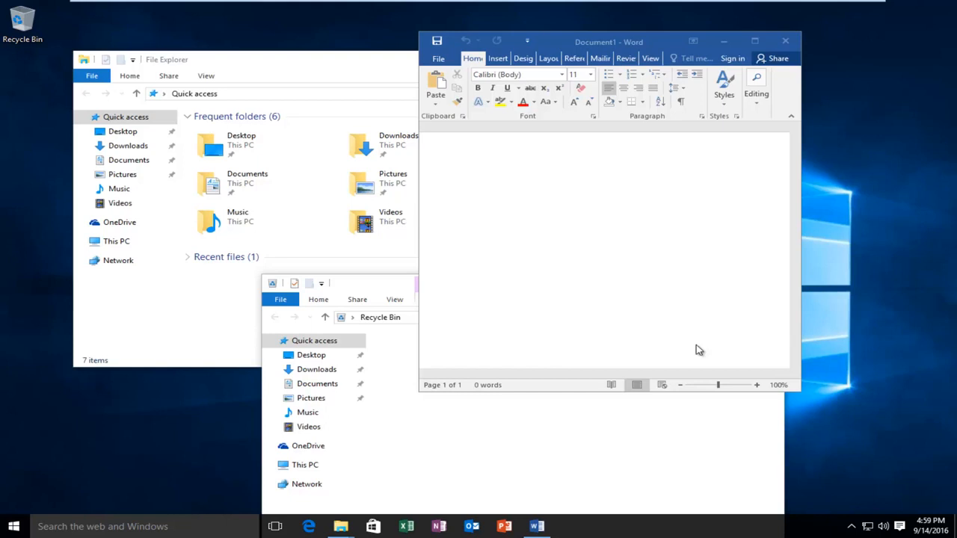
{"action": "mouse_move", "coordinate": [665, 327]}
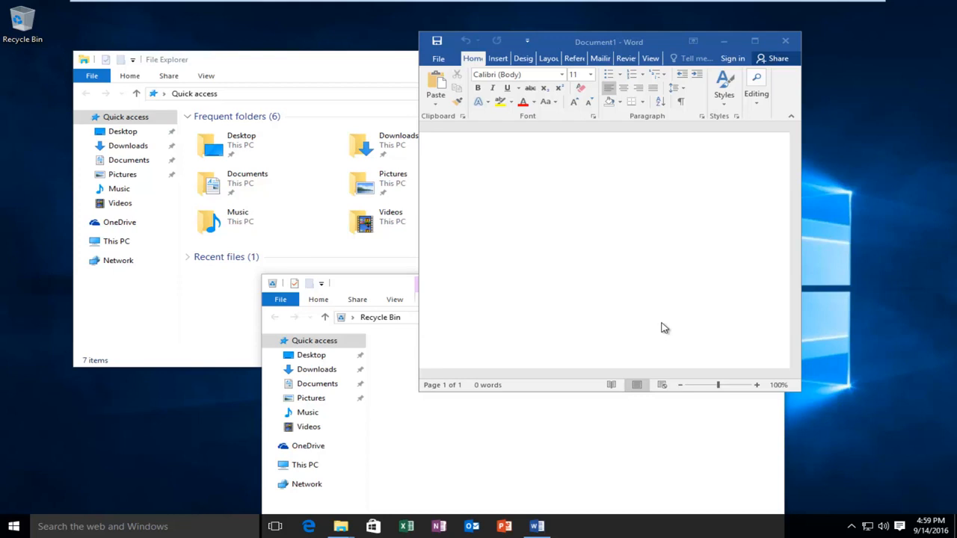
{"action": "mouse_move", "coordinate": [665, 8]}
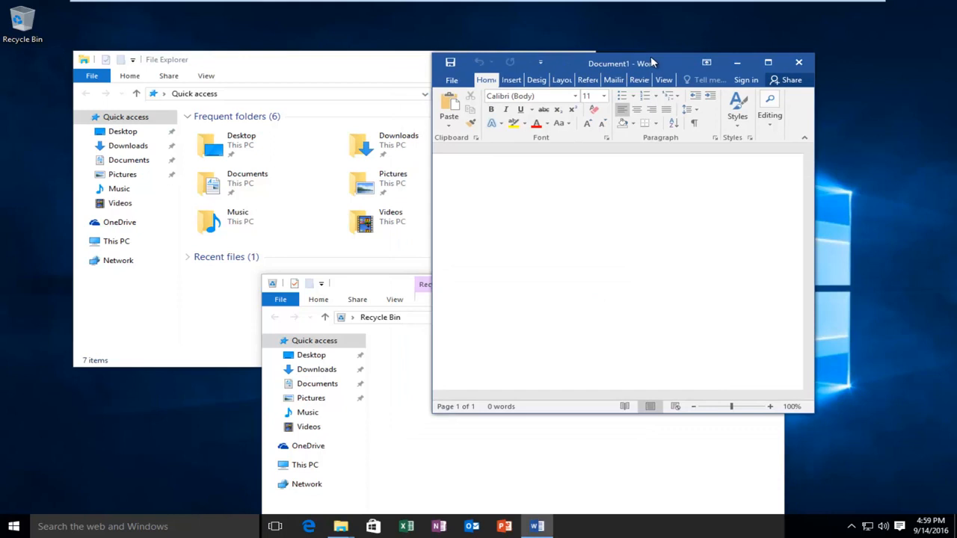
{"action": "mouse_move", "coordinate": [648, 63]}
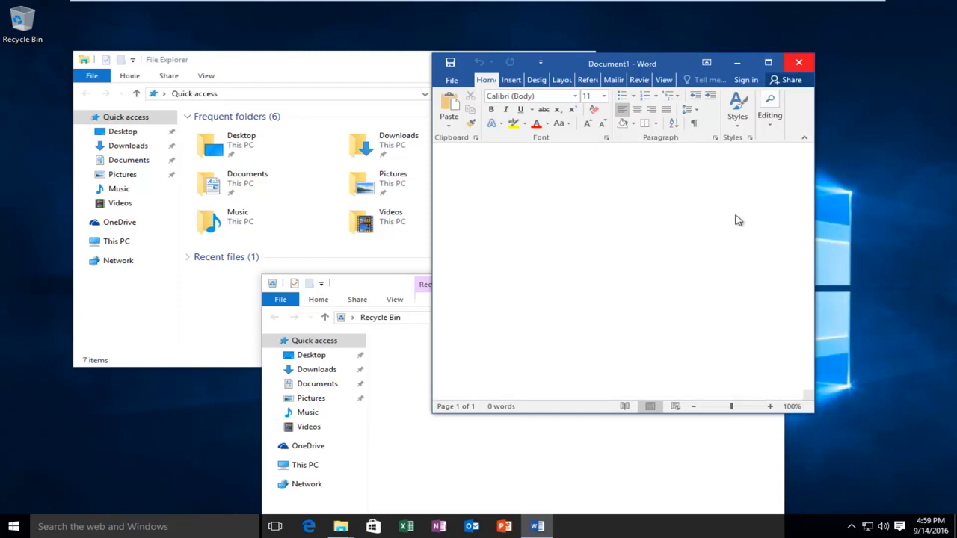
Step: Close the blank Word document Document1
{"action": "left_click", "coordinate": [798, 59]}
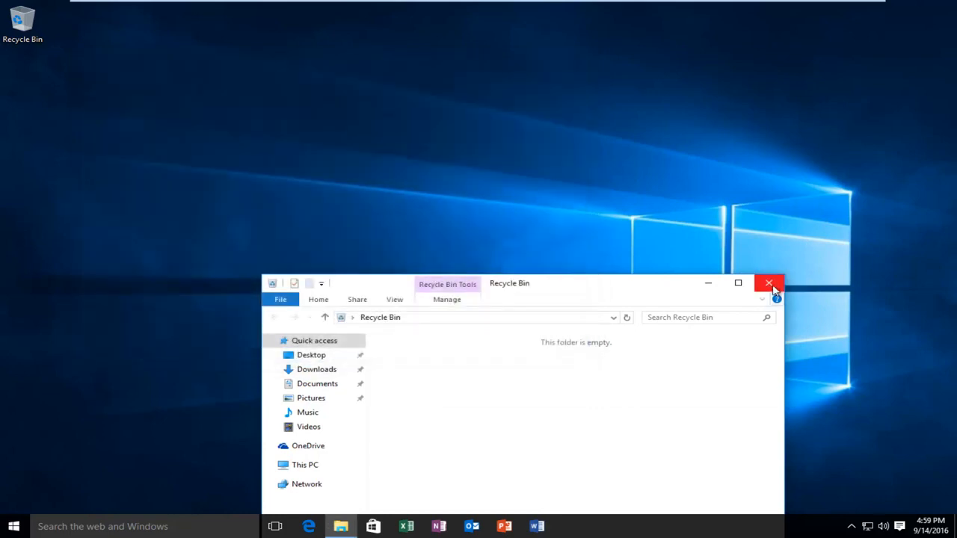
Step: Close the empty Recycle Bin File Explorer window
{"action": "left_click", "coordinate": [767, 282]}
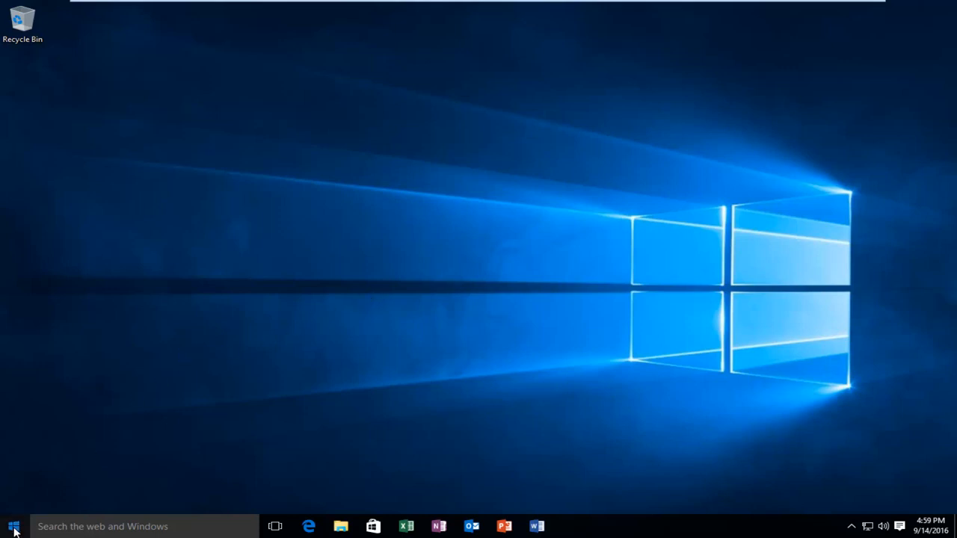
Step: Search the Start menu for 'local g' and launch Edit group policy
{"action": "left_click", "coordinate": [9, 522]}
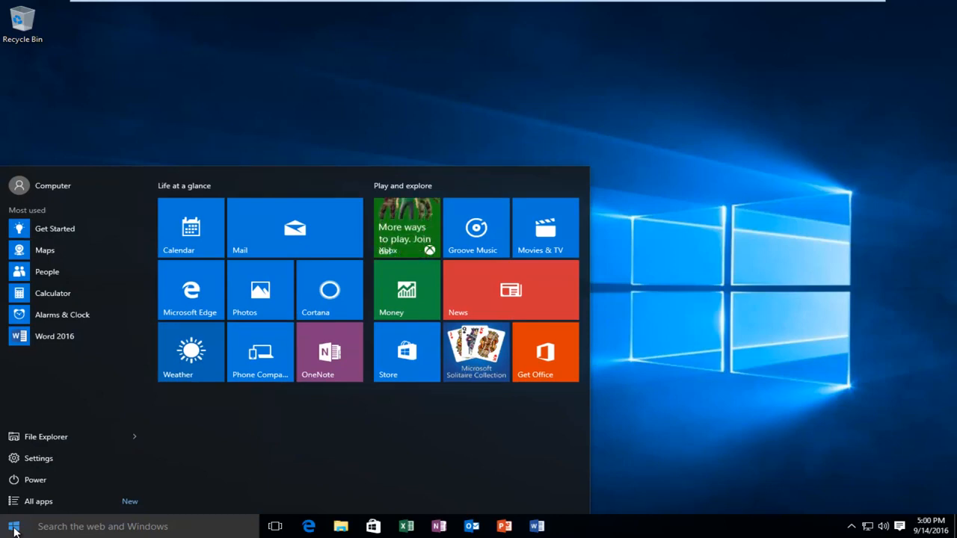
{"action": "left_click", "coordinate": [10, 526]}
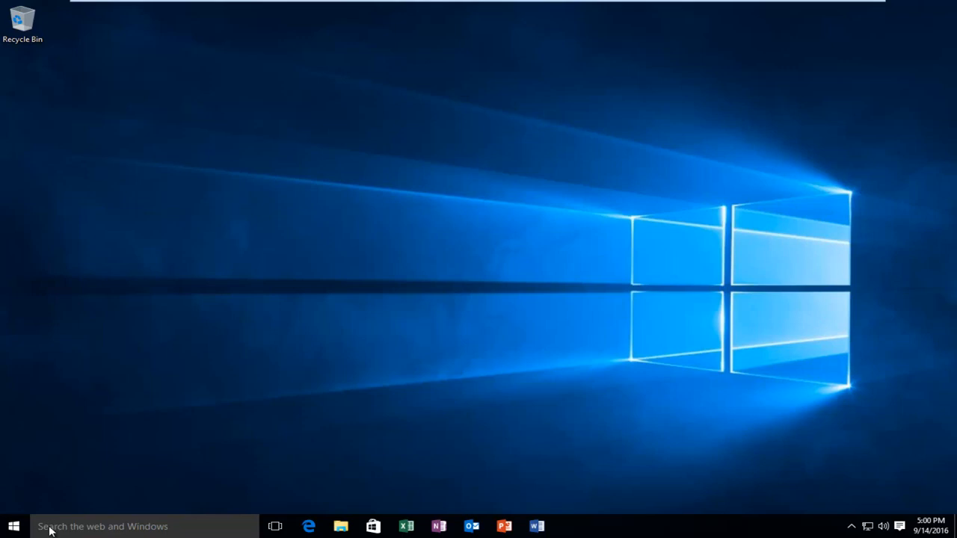
{"action": "type", "text": "local group polic"}
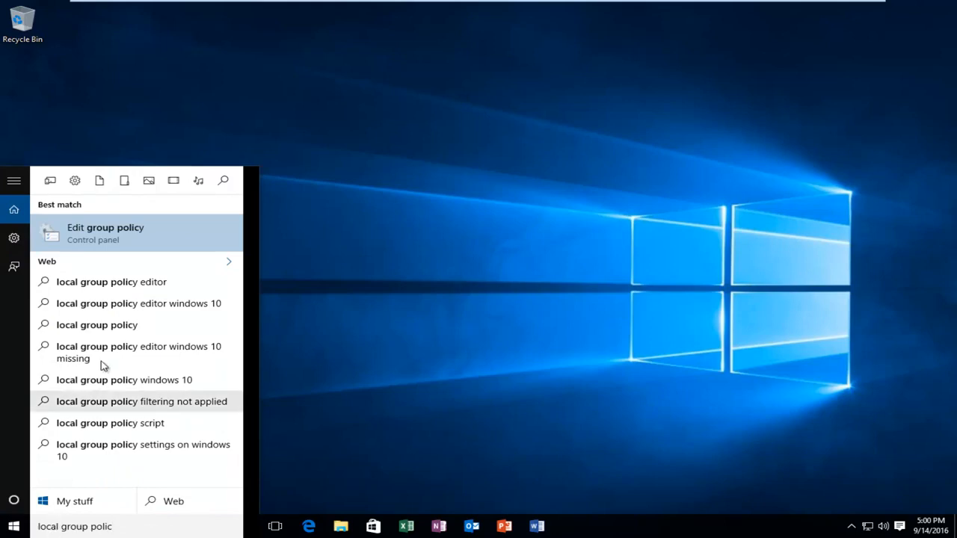
{"action": "mouse_move", "coordinate": [96, 239]}
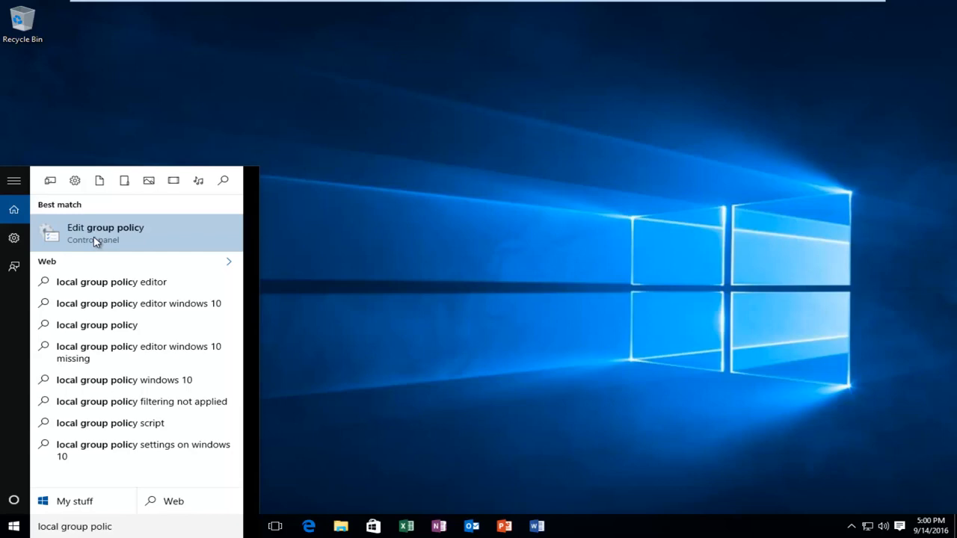
{"action": "left_click", "coordinate": [105, 233]}
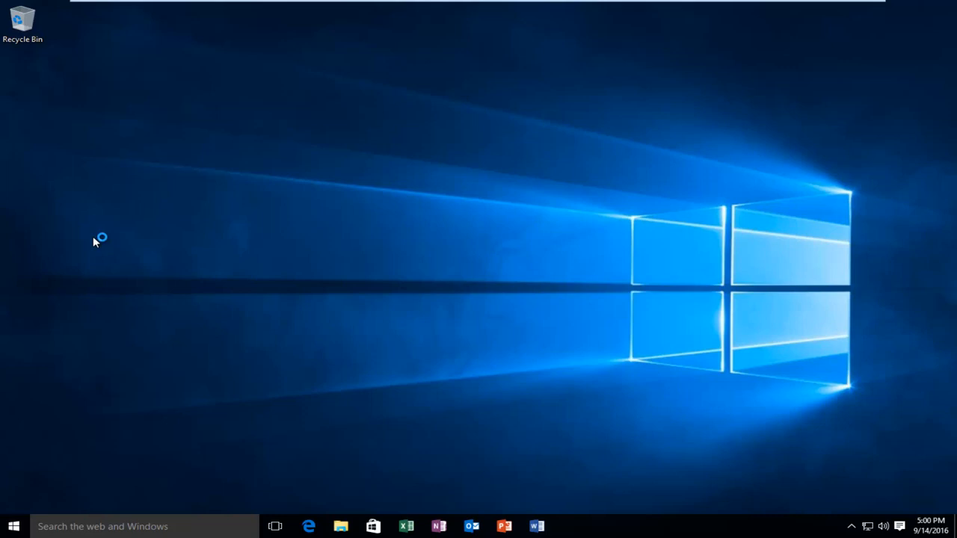
{"action": "mouse_move", "coordinate": [176, 272]}
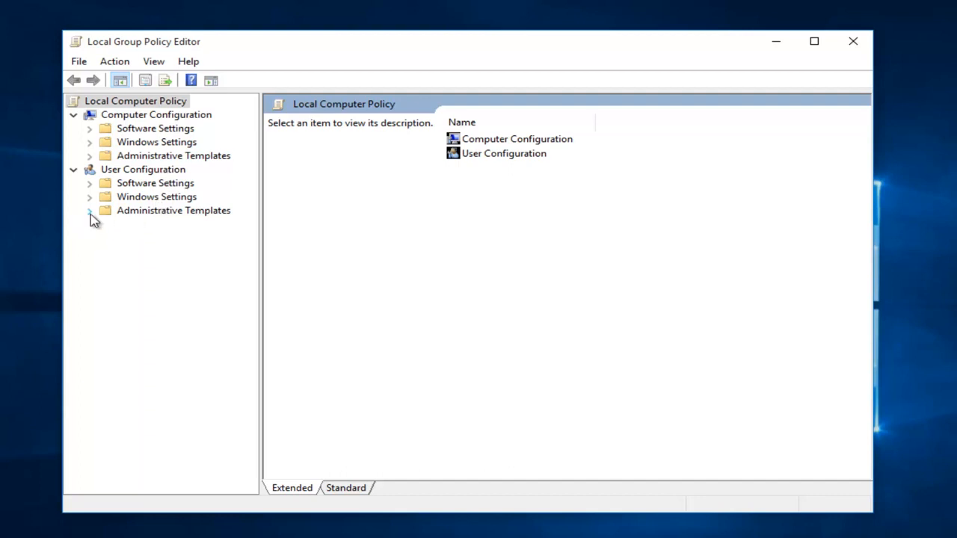
Step: Browse to User Configuration > Administrative Templates > Desktop and open the Turn off Aero Shake policy
{"action": "left_click", "coordinate": [89, 210]}
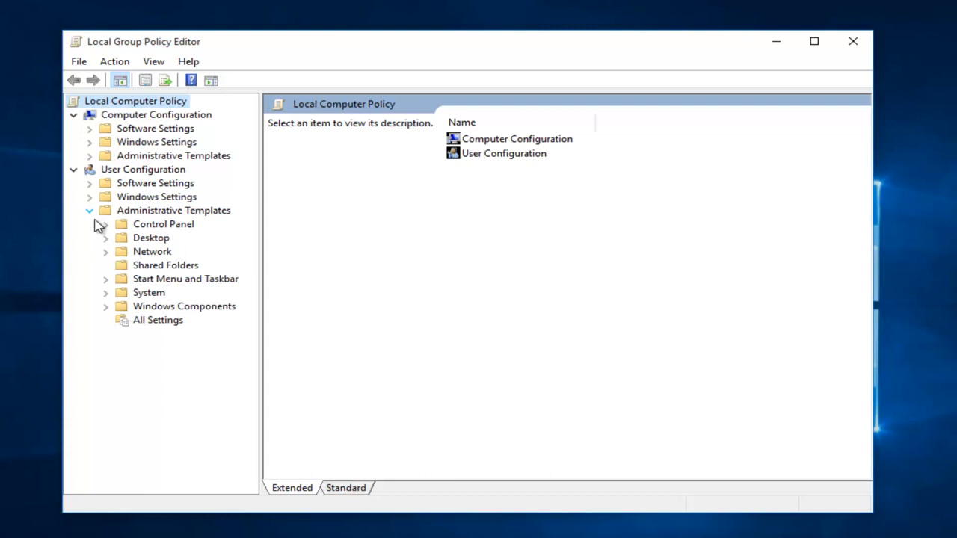
{"action": "left_click", "coordinate": [150, 238]}
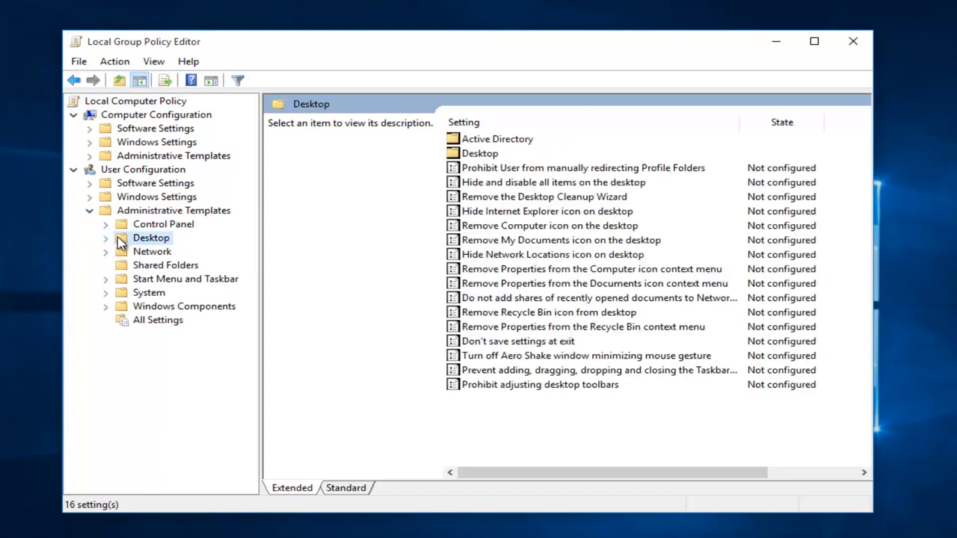
{"action": "mouse_move", "coordinate": [217, 242]}
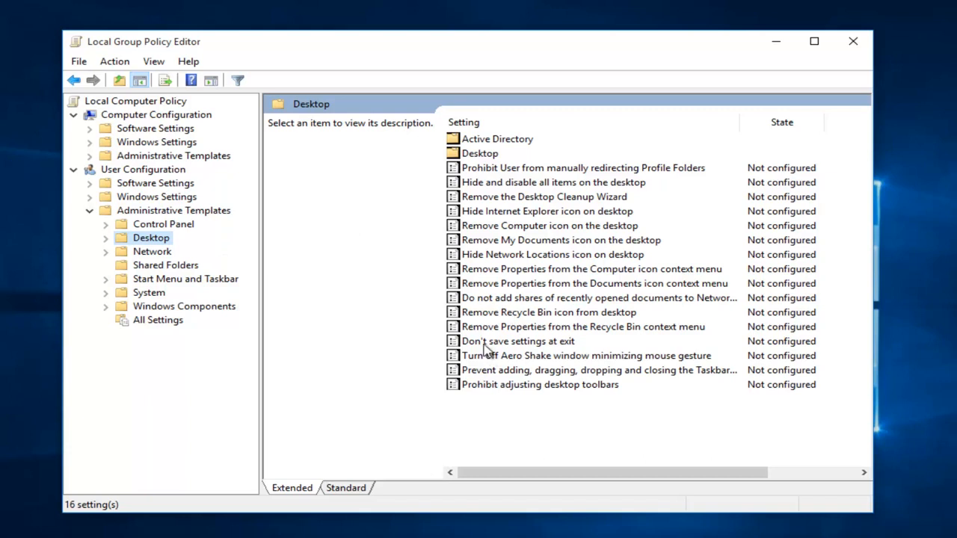
{"action": "left_click", "coordinate": [580, 355]}
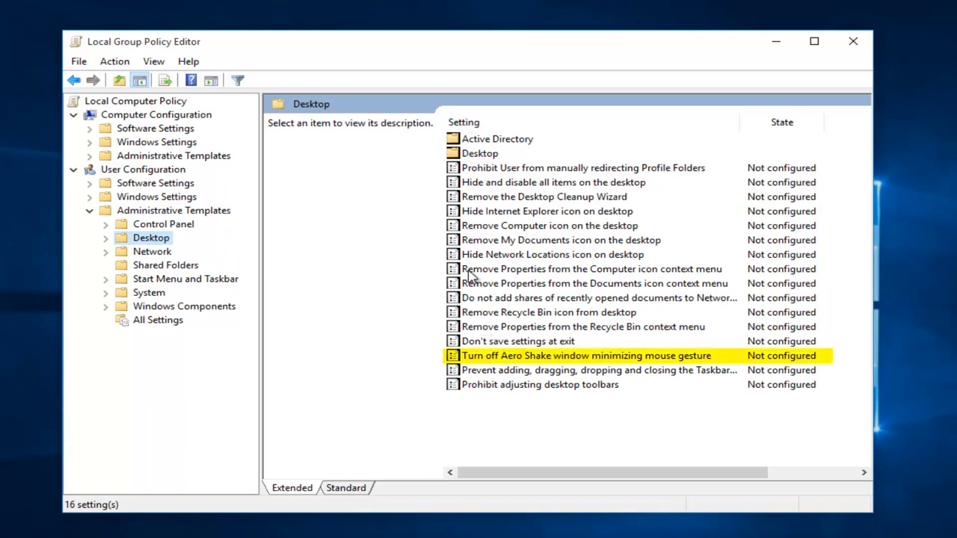
{"action": "mouse_move", "coordinate": [483, 359]}
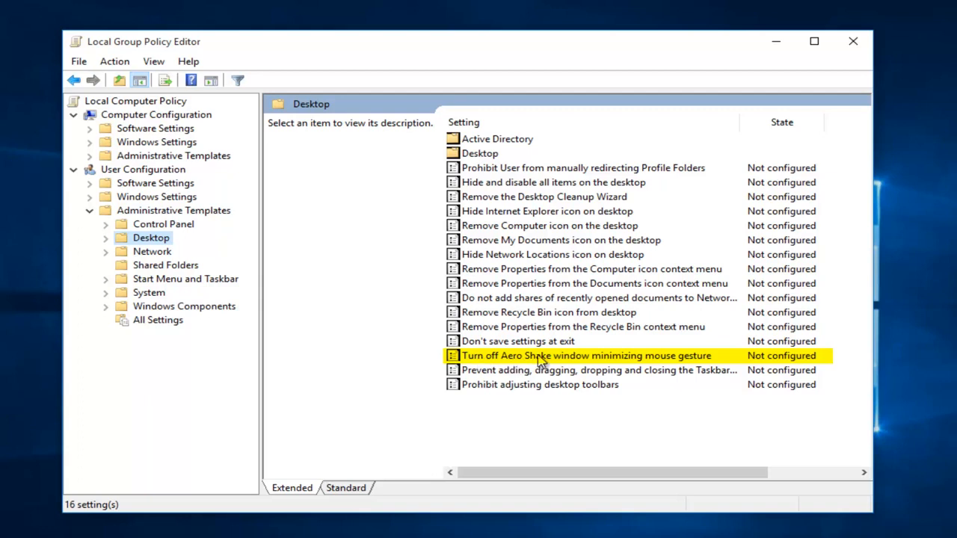
{"action": "mouse_move", "coordinate": [531, 360]}
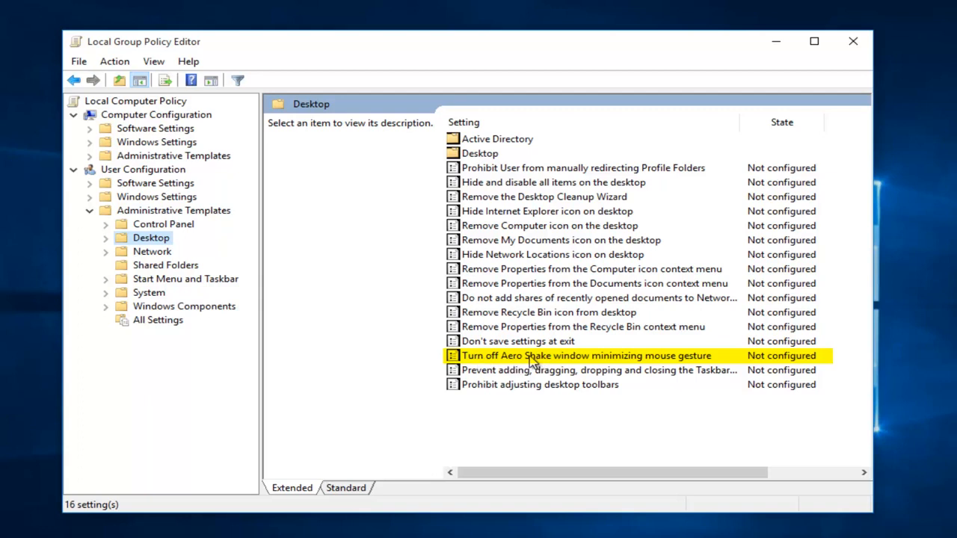
{"action": "left_click", "coordinate": [584, 355]}
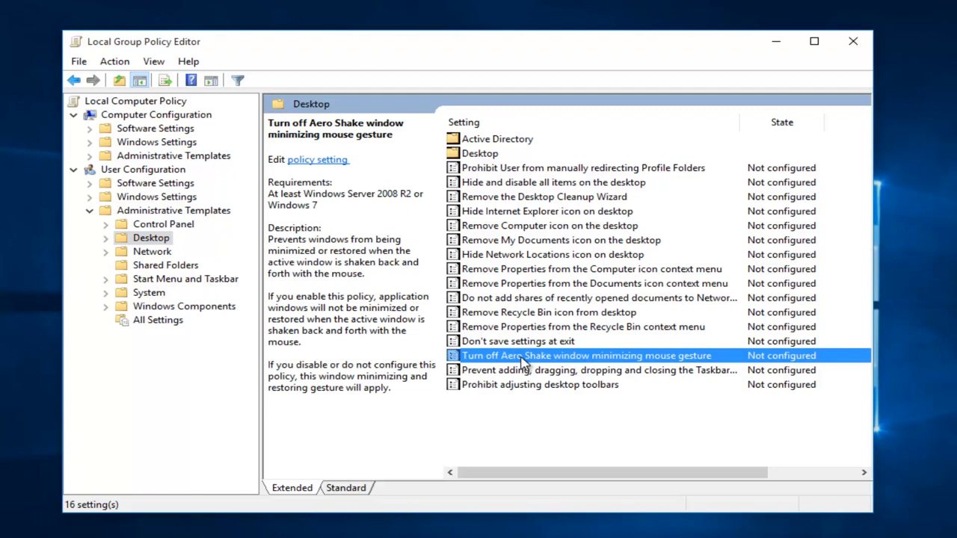
{"action": "double_click", "coordinate": [586, 355]}
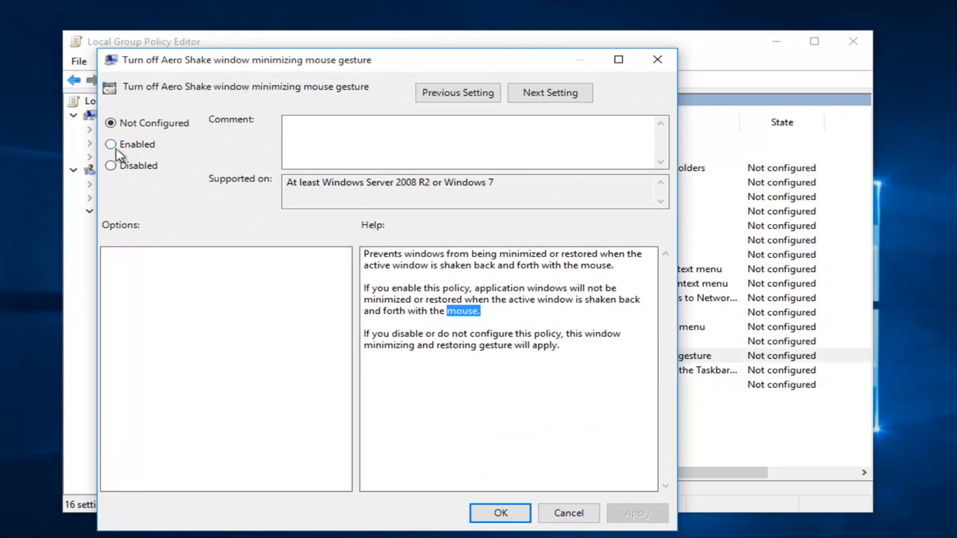
Step: Set the Turn off Aero Shake policy to Enabled and confirm with OK
{"action": "left_click", "coordinate": [110, 144]}
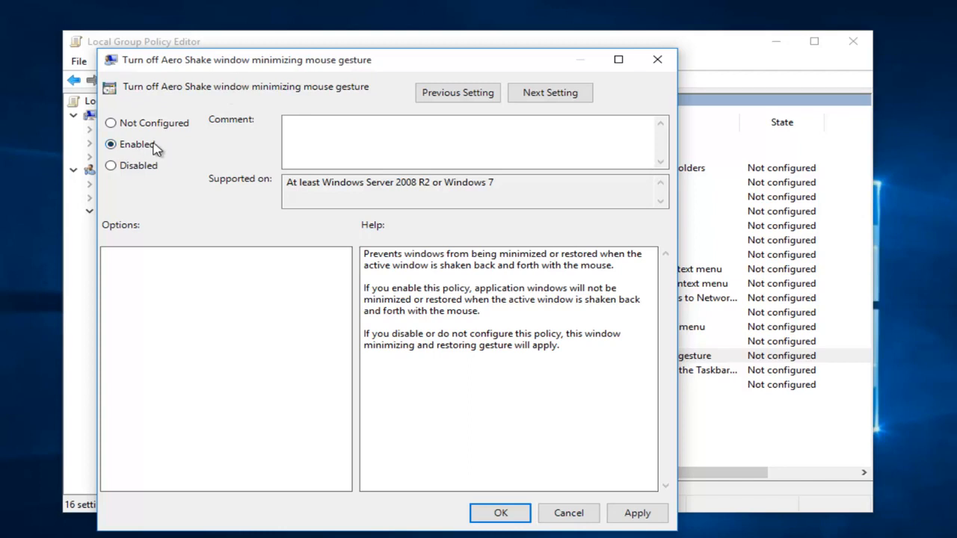
{"action": "mouse_move", "coordinate": [206, 67]}
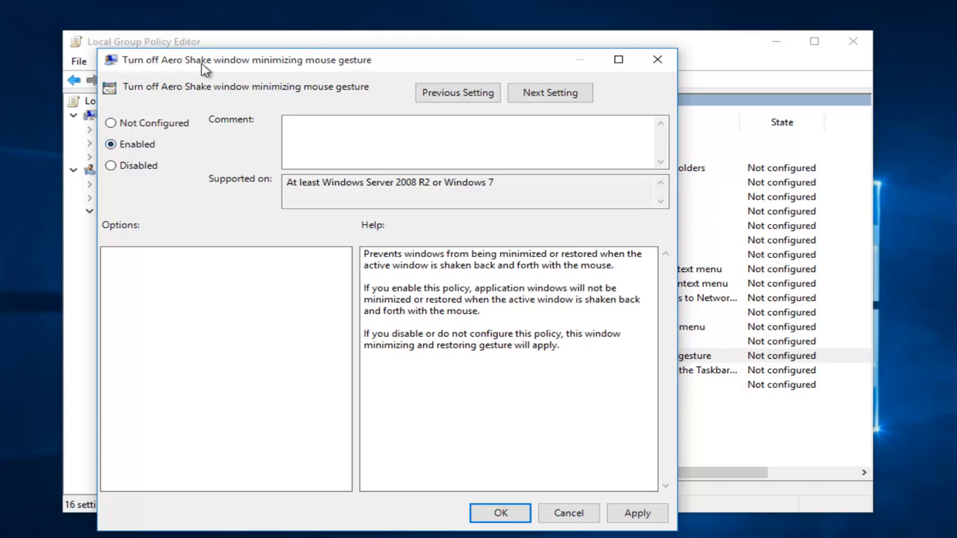
{"action": "mouse_move", "coordinate": [224, 70]}
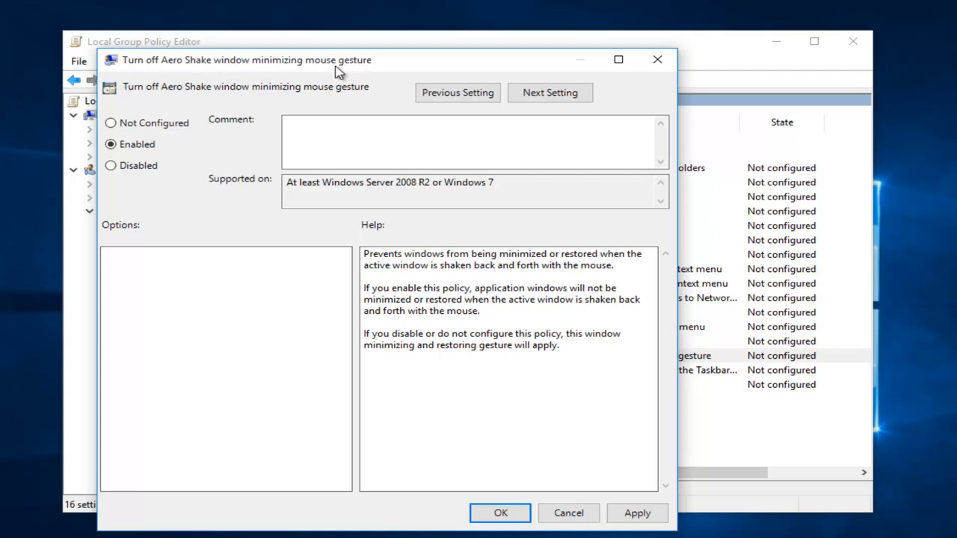
{"action": "left_click", "coordinate": [110, 166]}
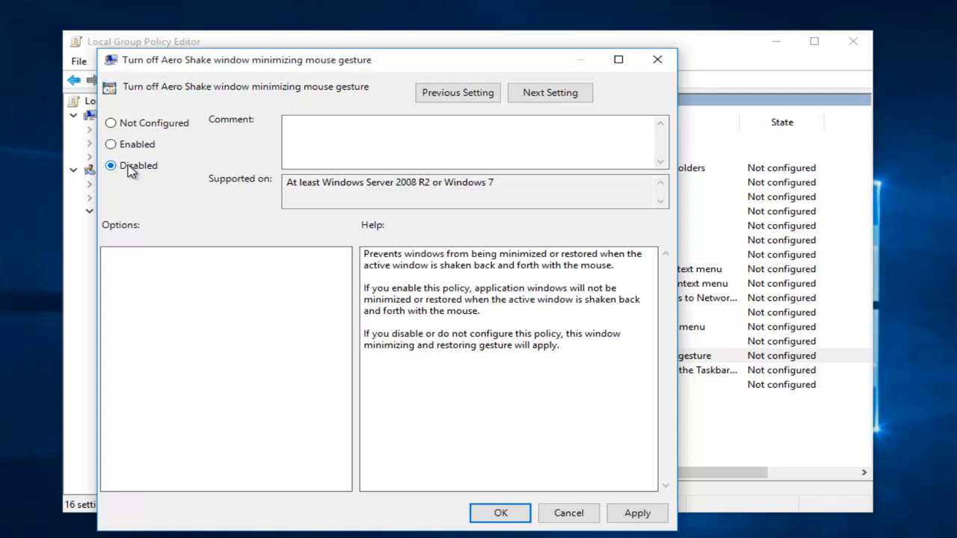
{"action": "left_click", "coordinate": [110, 144]}
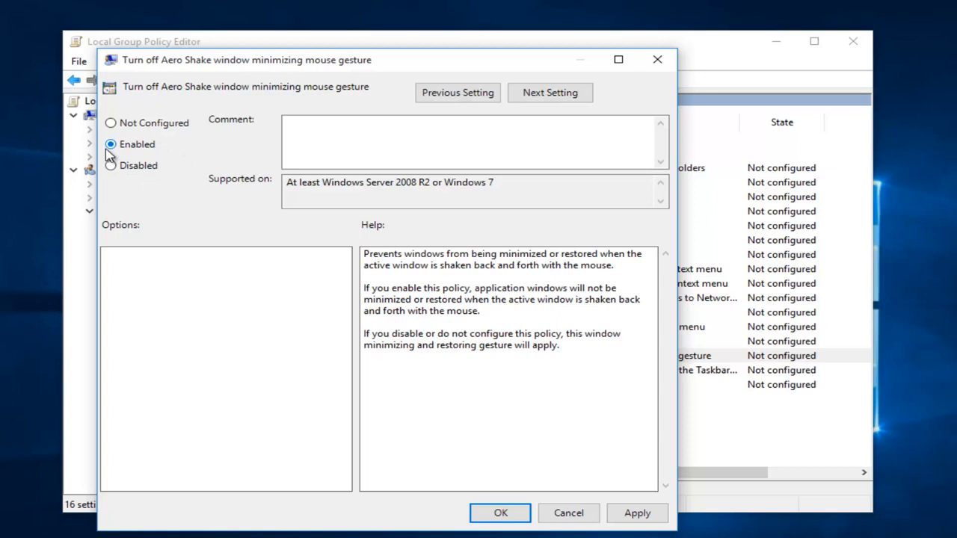
{"action": "mouse_move", "coordinate": [154, 160]}
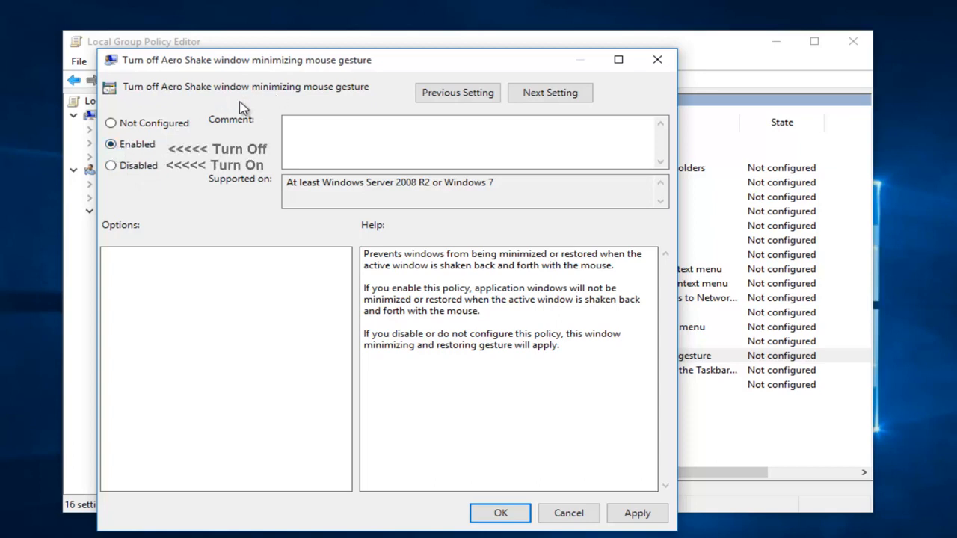
{"action": "left_click", "coordinate": [109, 166]}
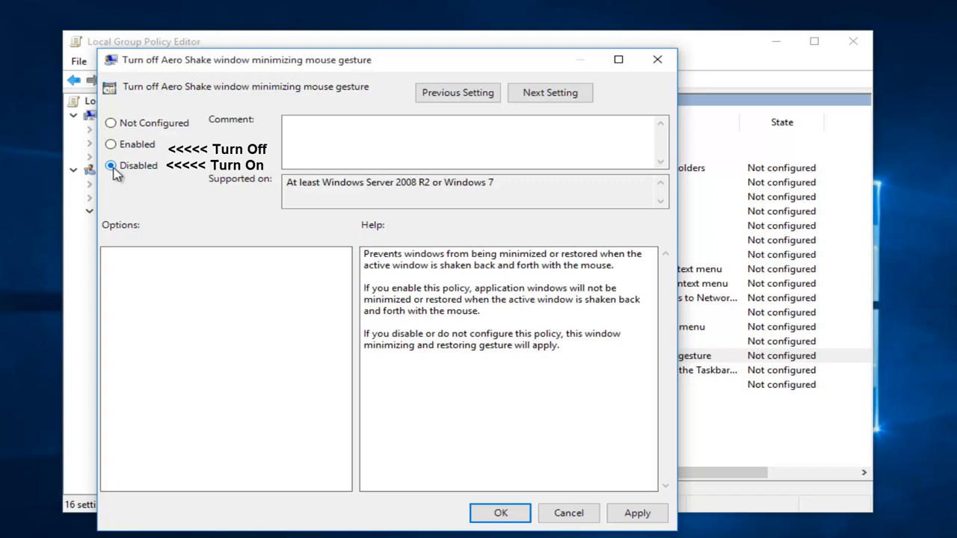
{"action": "left_click", "coordinate": [110, 144]}
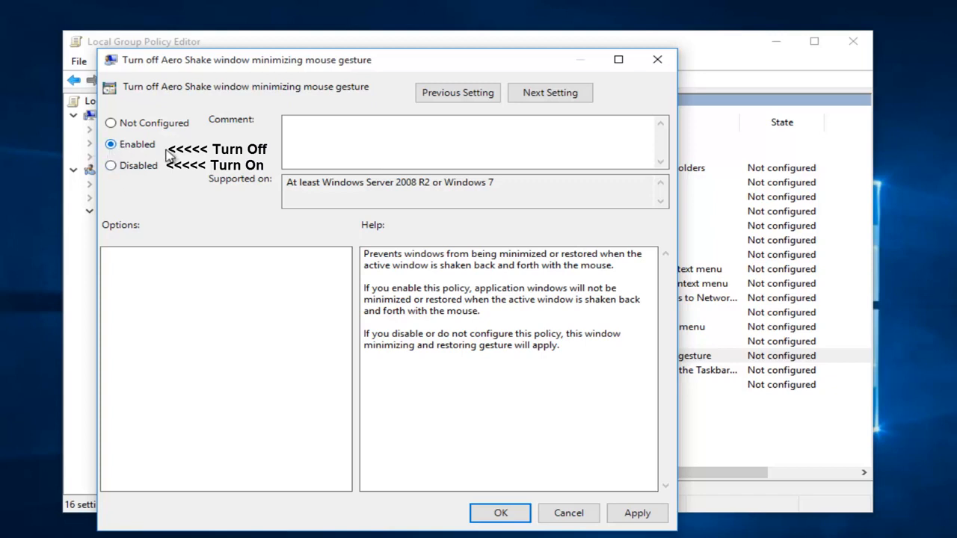
{"action": "left_click", "coordinate": [637, 513]}
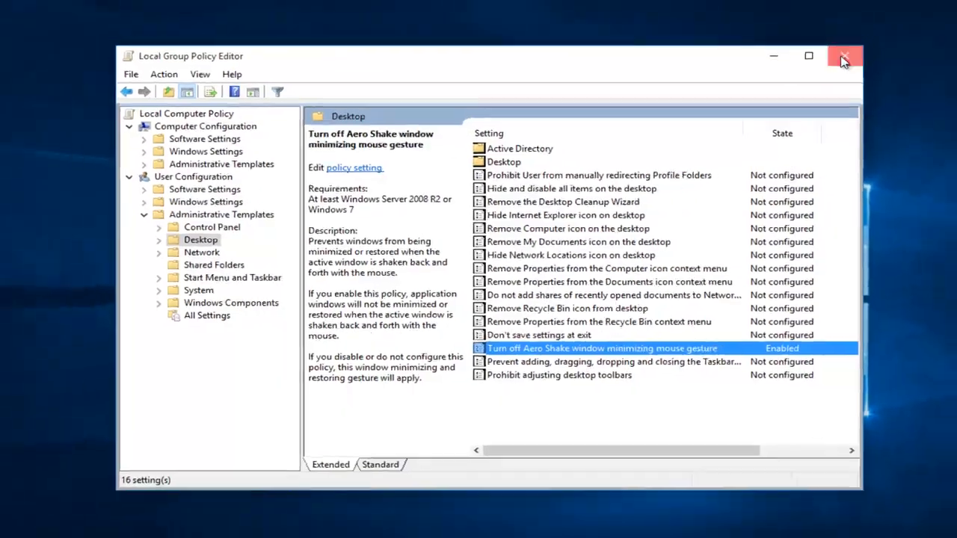
Step: Close the Group Policy Editor, then launch File Explorer and Word
{"action": "left_click", "coordinate": [843, 57]}
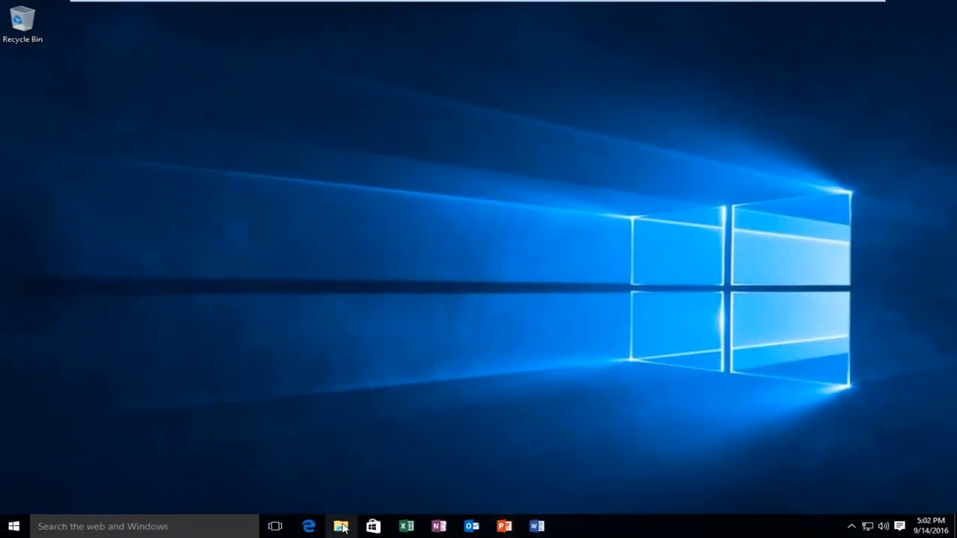
{"action": "left_click", "coordinate": [538, 524]}
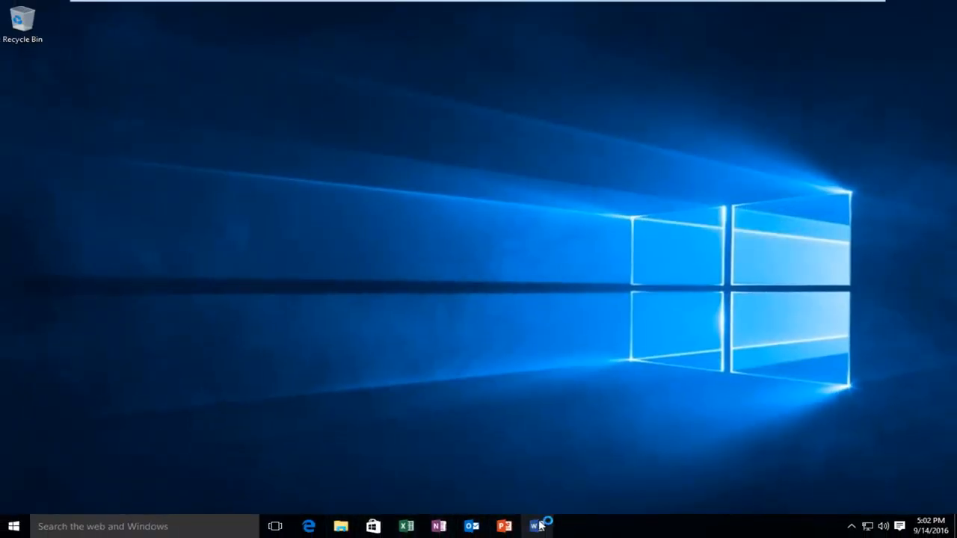
{"action": "left_click", "coordinate": [340, 526]}
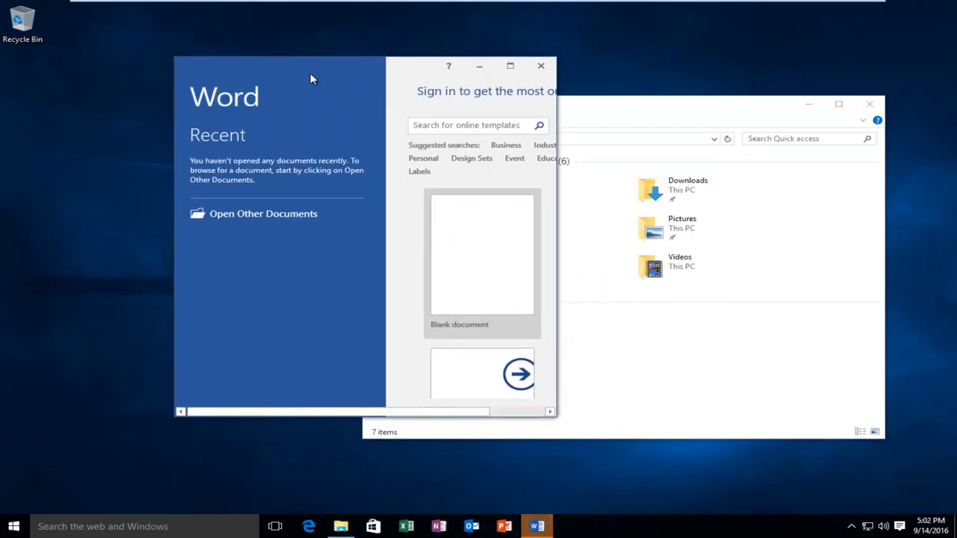
{"action": "mouse_move", "coordinate": [557, 86]}
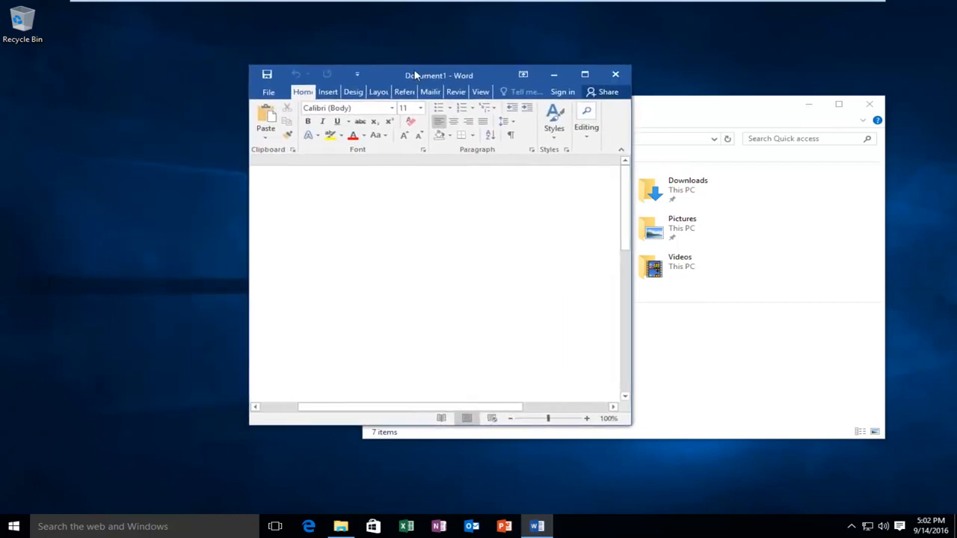
Step: Shake the Word window to verify other windows stay open, then close Word
{"action": "left_click_drag", "start_coordinate": [439, 75], "coordinate": [483, 127]}
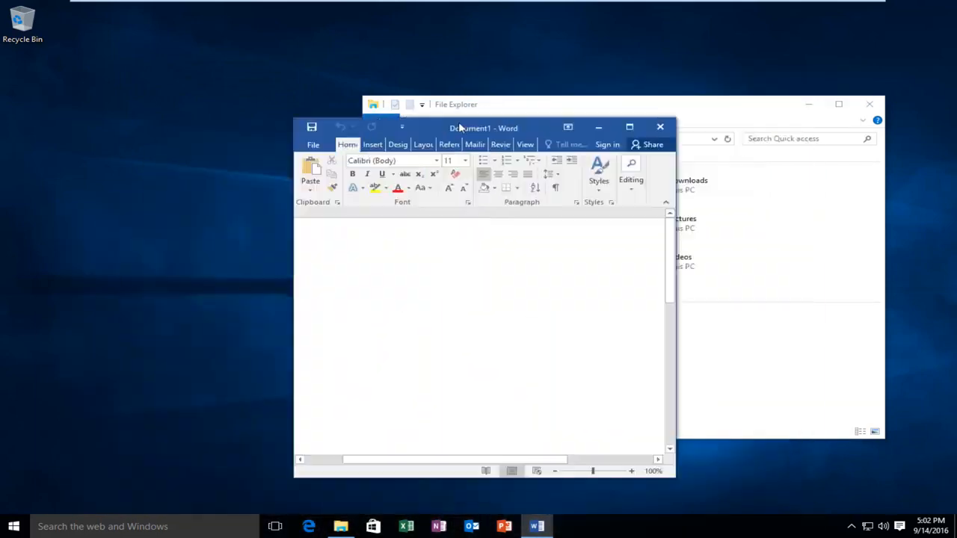
{"action": "left_click_drag", "start_coordinate": [484, 128], "coordinate": [431, 69]}
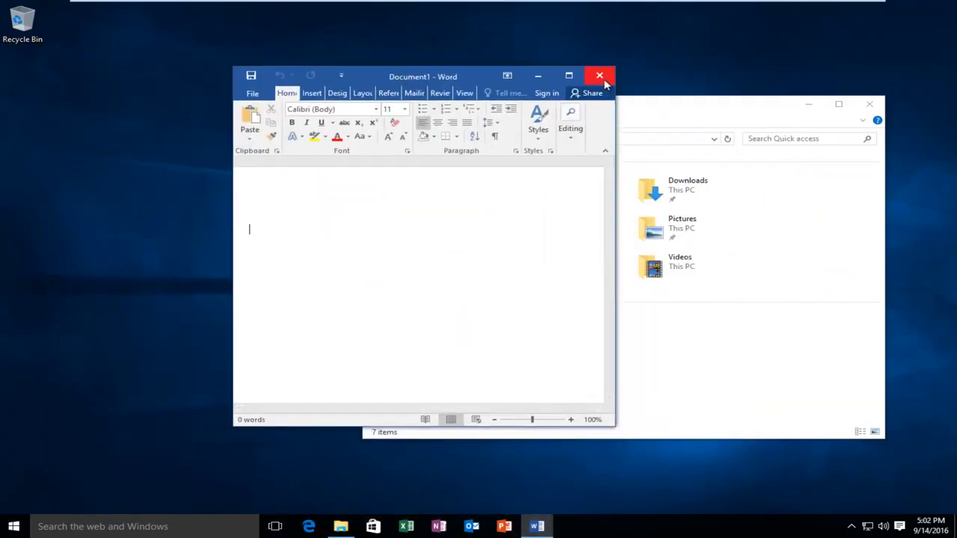
{"action": "left_click", "coordinate": [599, 75]}
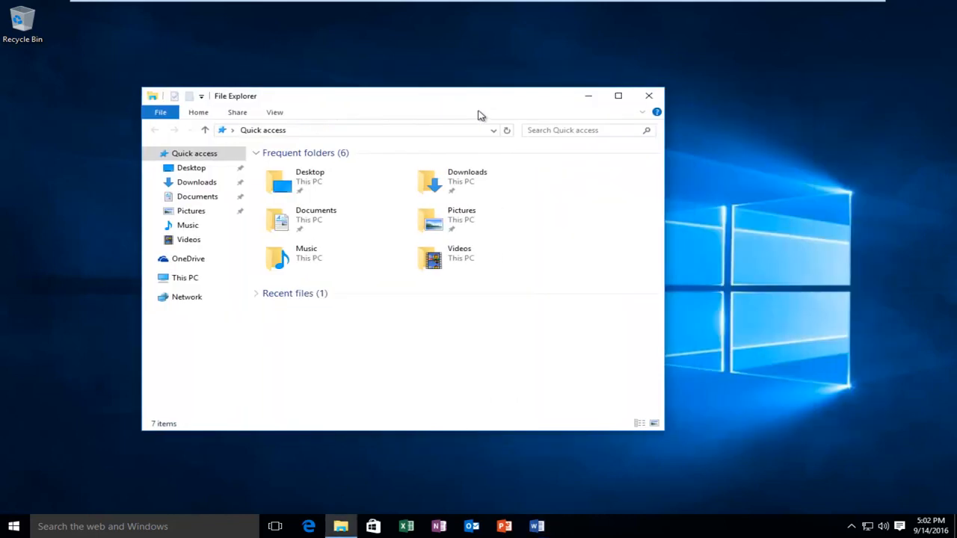
{"action": "mouse_move", "coordinate": [453, 121]}
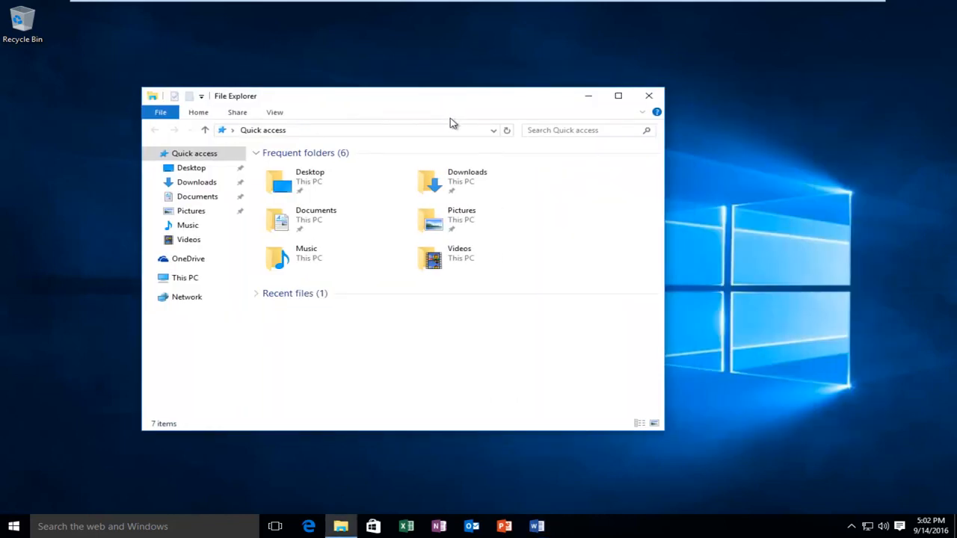